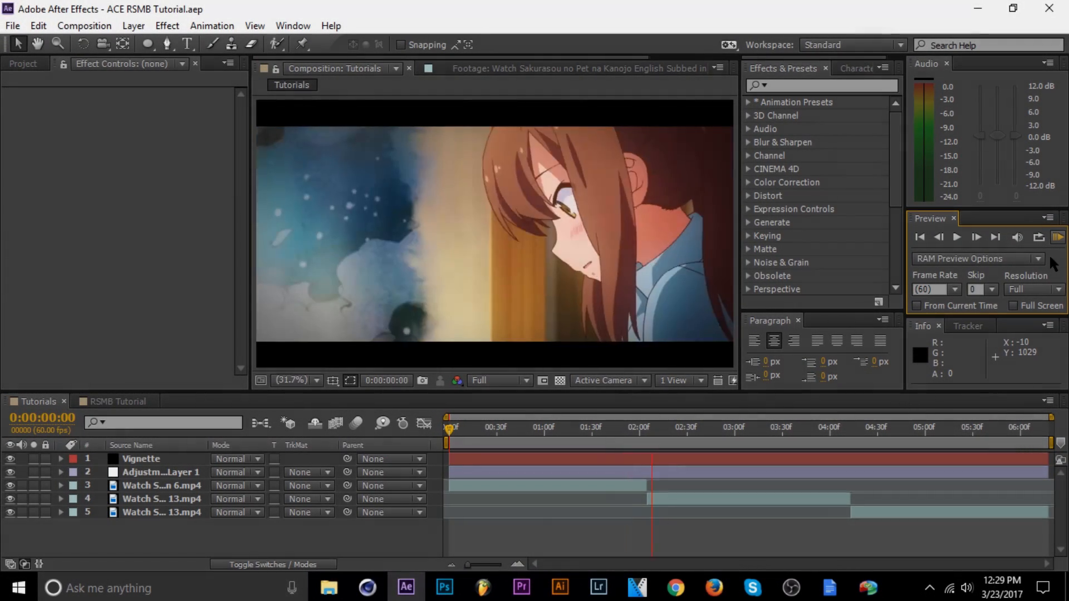
# Preview the Tutorials comp, then switch to the RSMB Tutorial composition
pyautogui.click(828, 426)
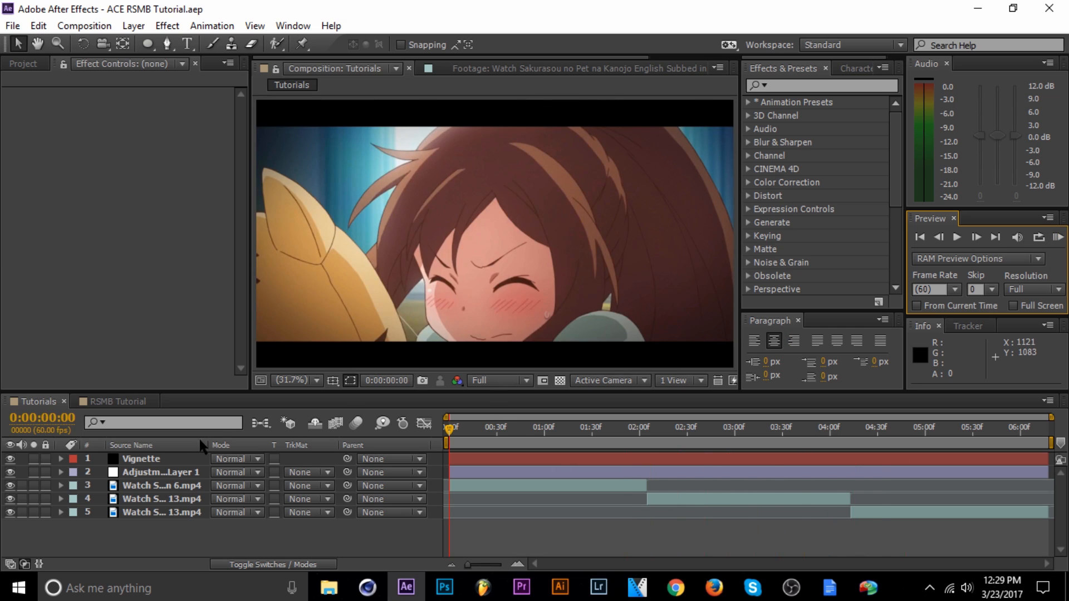
pyautogui.click(115, 402)
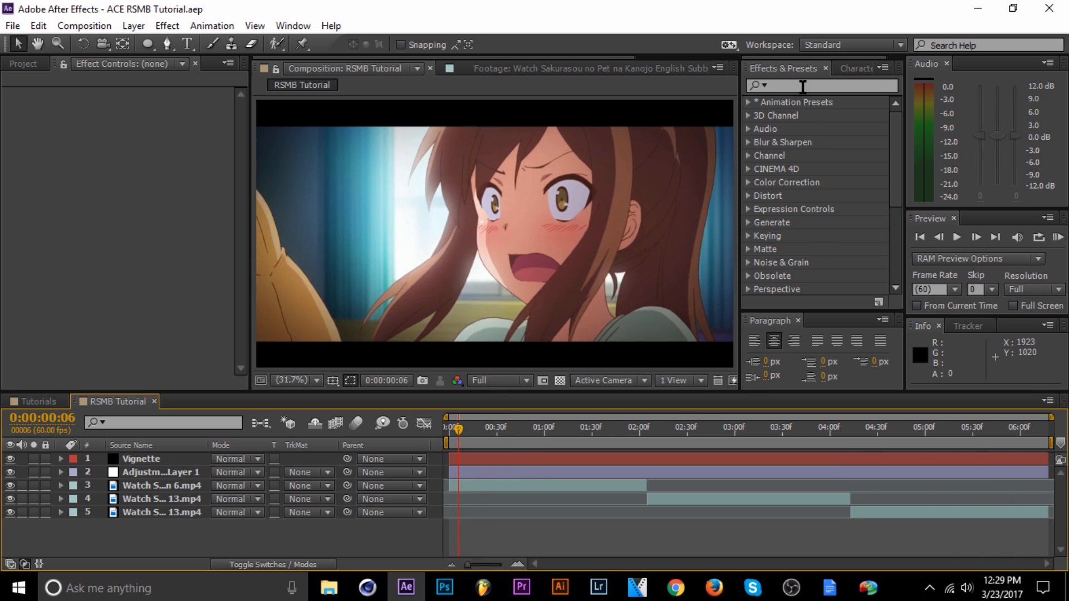
# Search Effects & Presets for 'RSMB' and select the first anime clip layer
pyautogui.write('R')
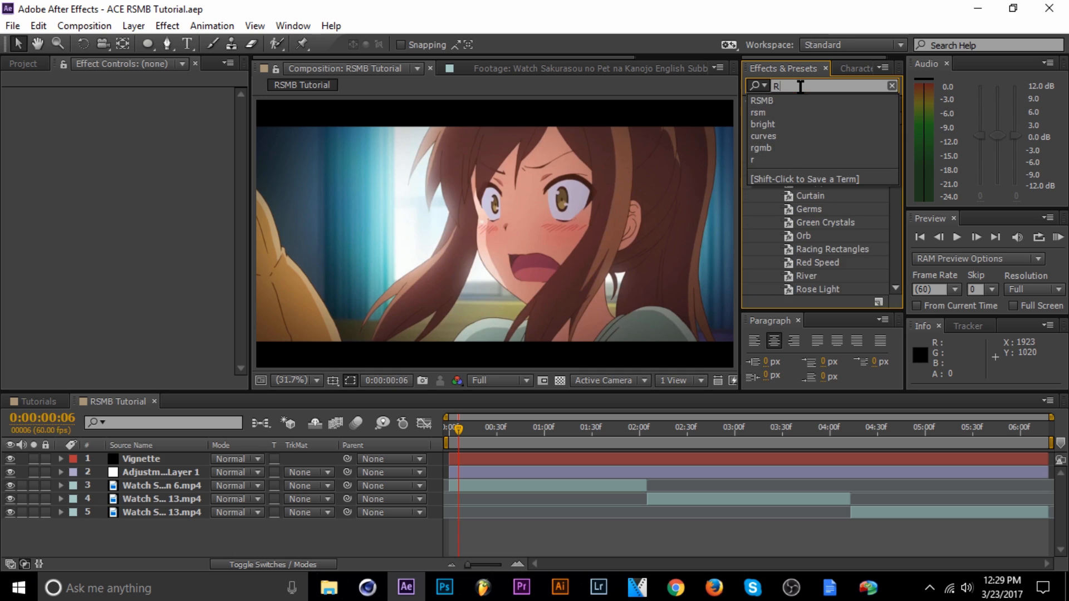
pyautogui.write('SMB')
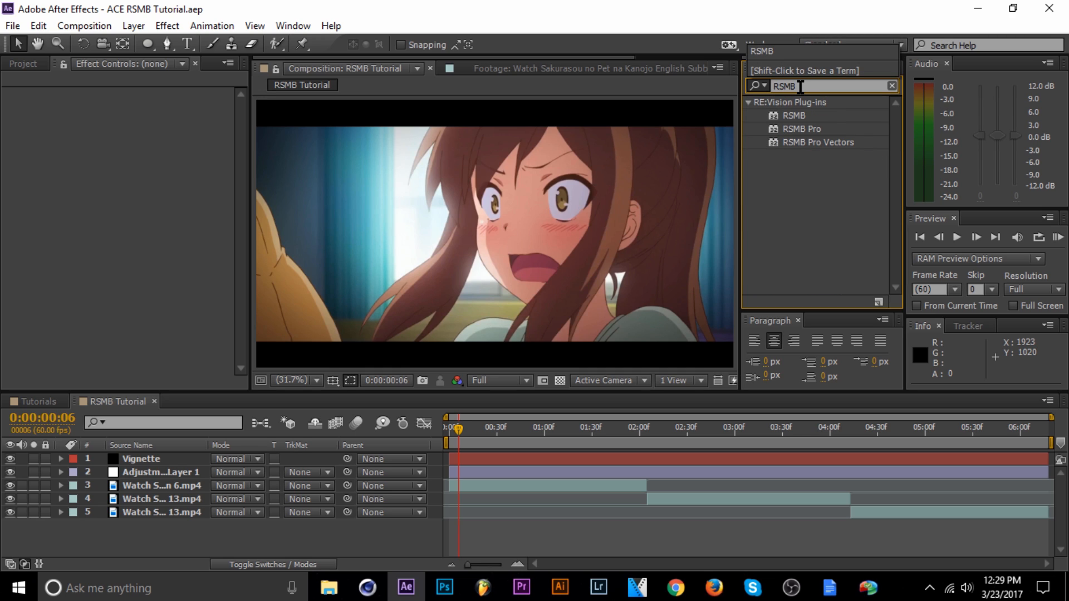
pyautogui.click(801, 129)
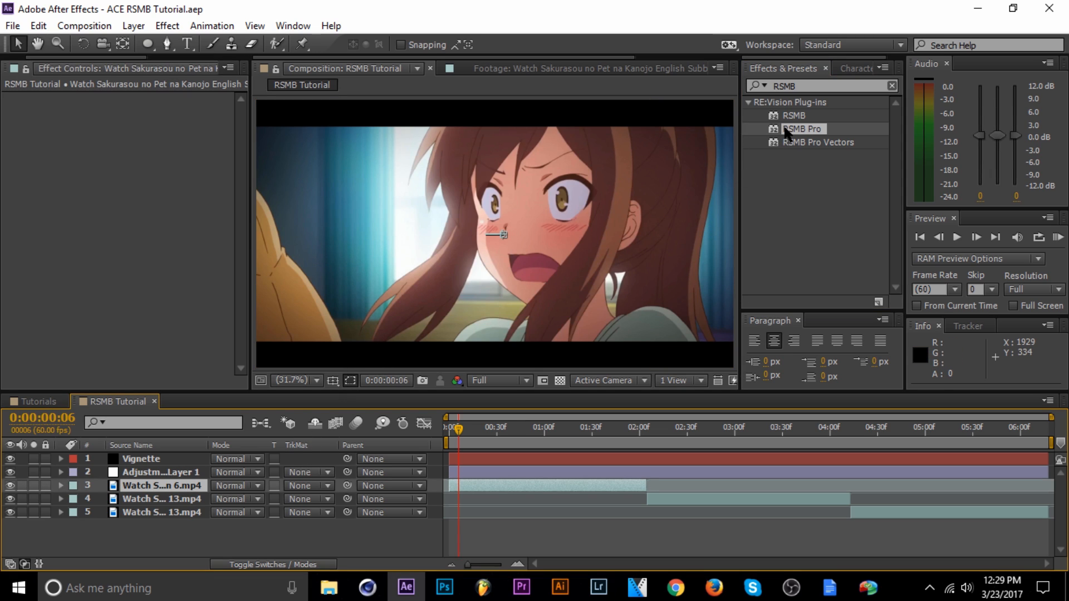
# Apply RSMB Pro to the first anime clip with default Blur Amount 1.00 and check a later frame
pyautogui.doubleClick(802, 129)
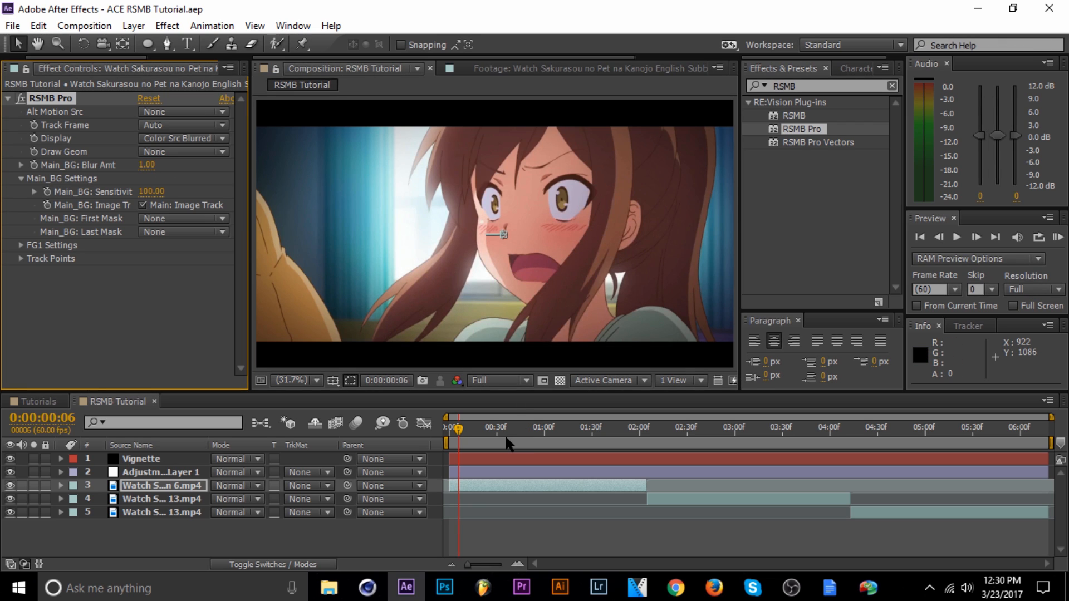
pyautogui.click(1058, 236)
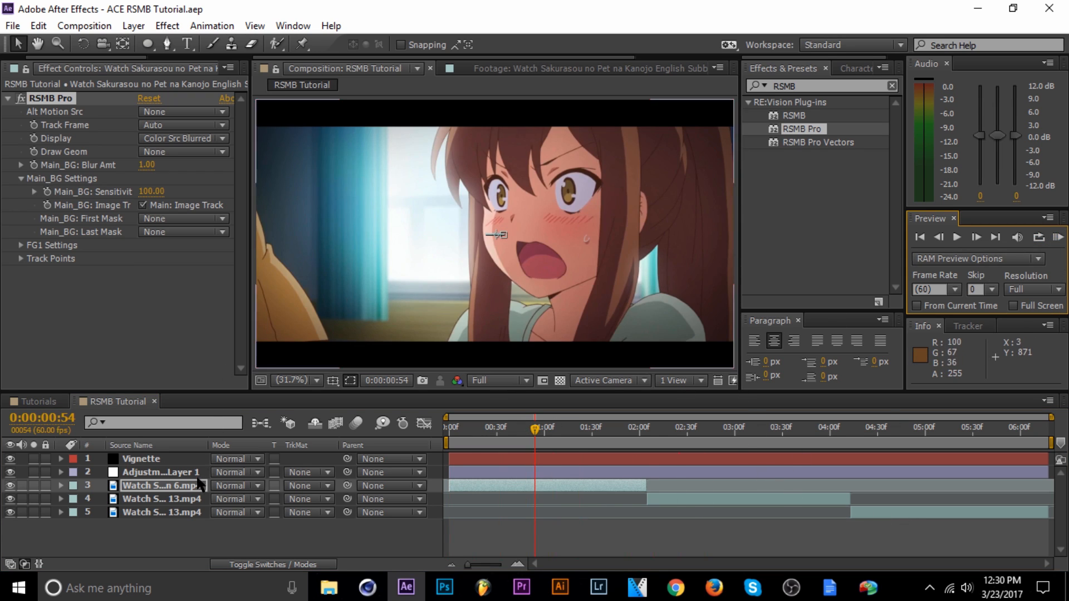
# Apply RSMB Pro with Blur Amt 2.00 to the second and third anime clips and preview
pyautogui.click(728, 428)
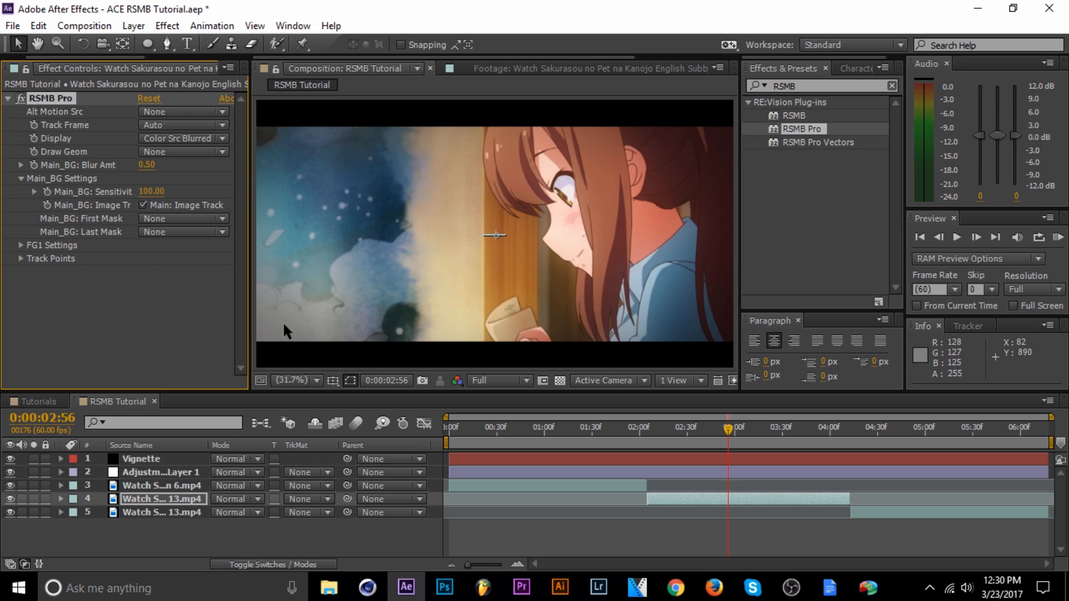
pyautogui.click(153, 165)
pyautogui.write('2')
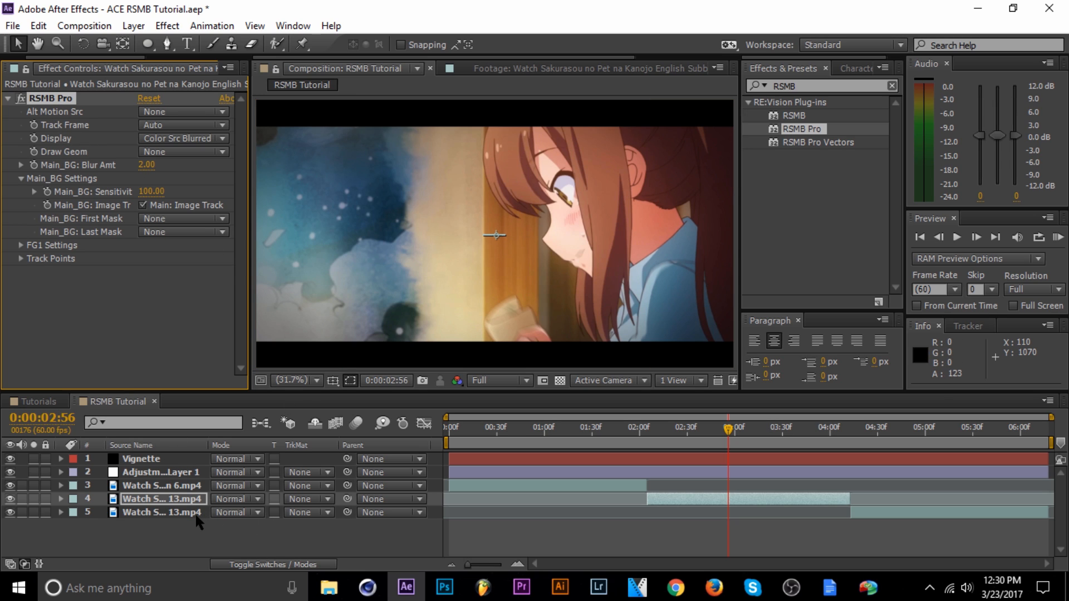
pyautogui.click(162, 512)
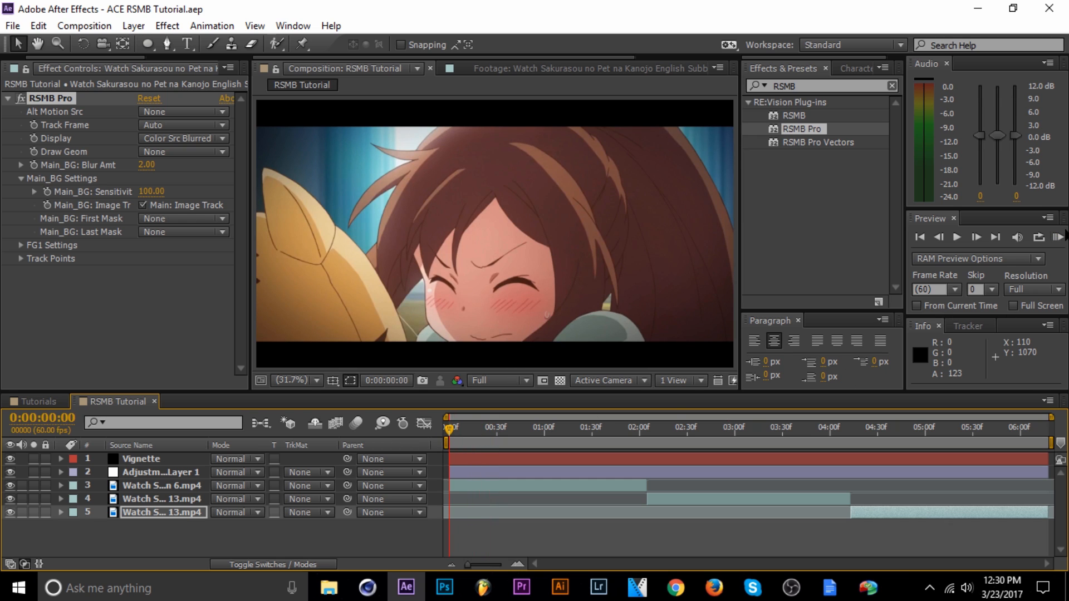
pyautogui.click(1062, 238)
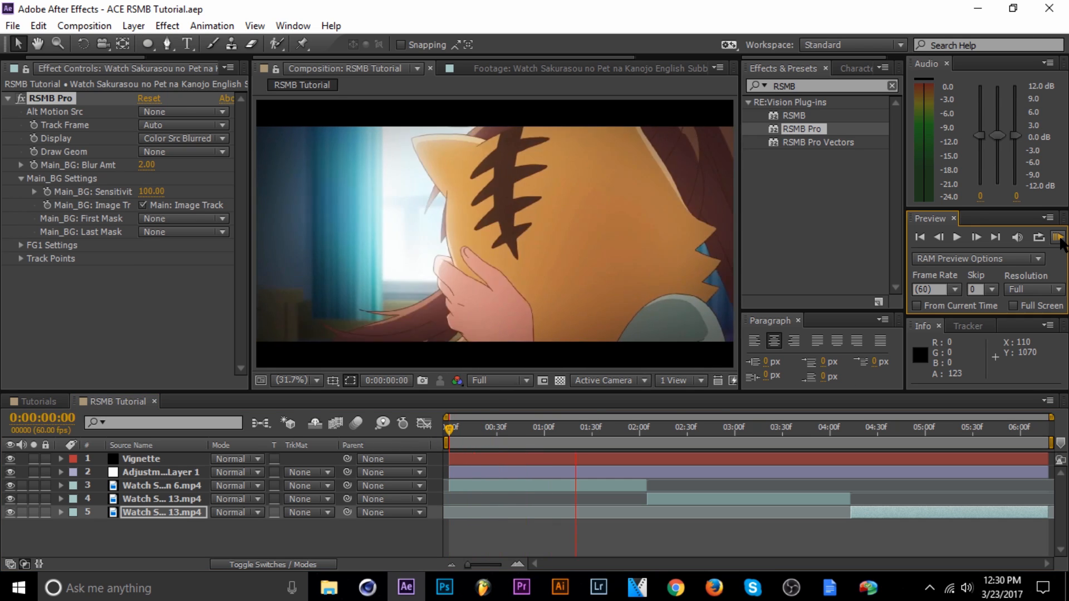